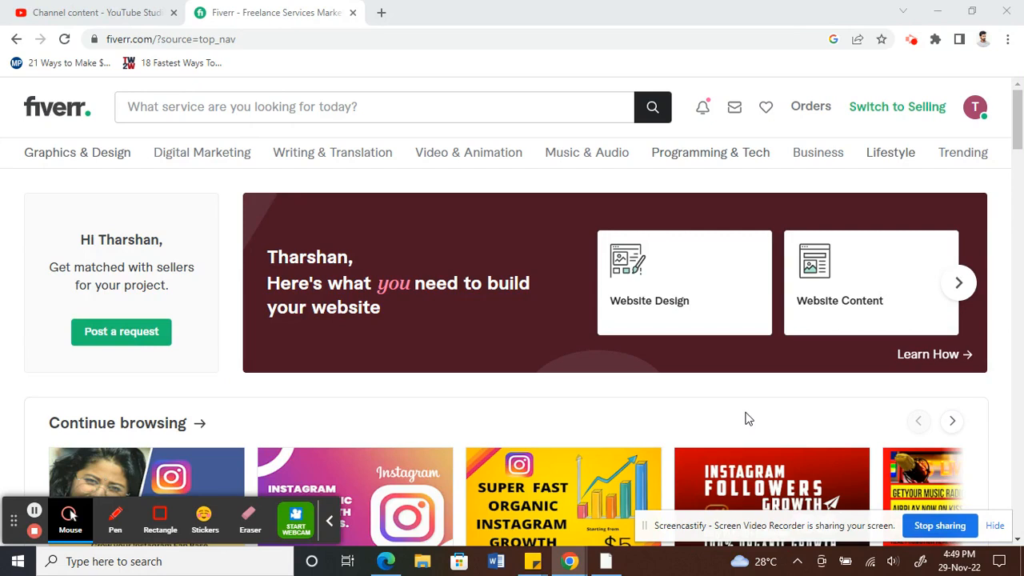
mouse_move(25, 180)
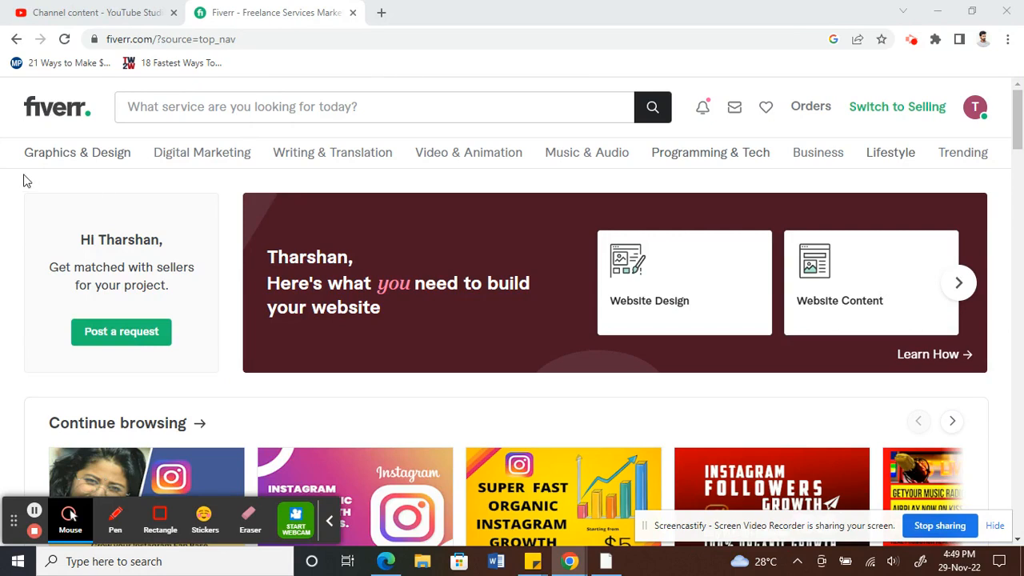
mouse_move(68, 217)
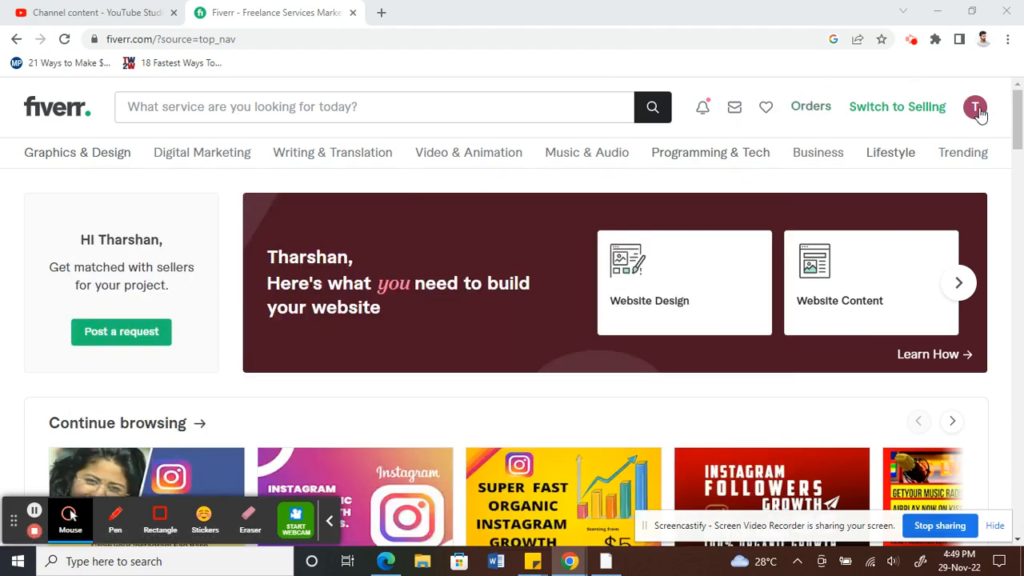
mouse_move(975, 107)
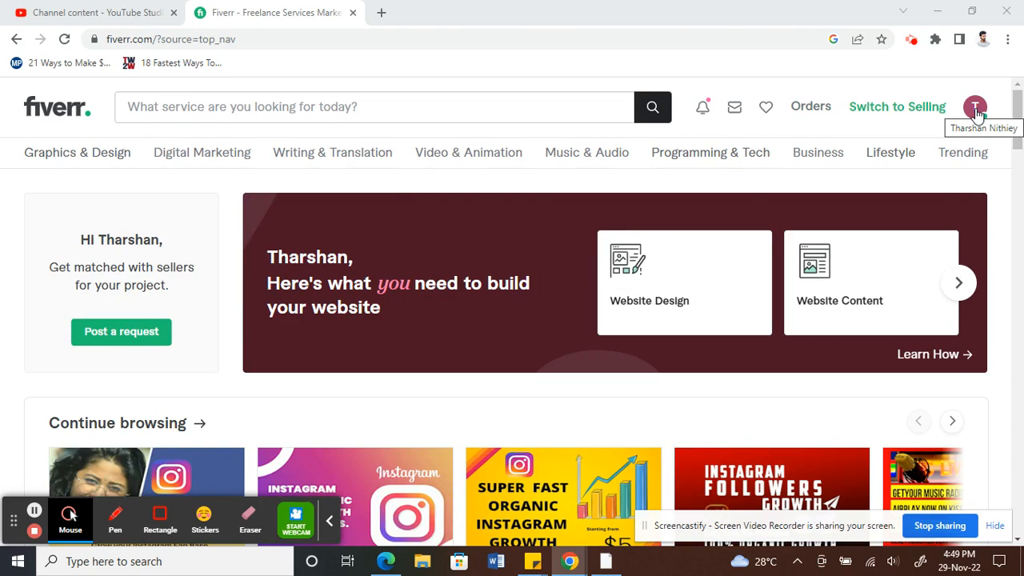
- Go to account Settings > Payment methods to view the linked PayPal account
click(975, 106)
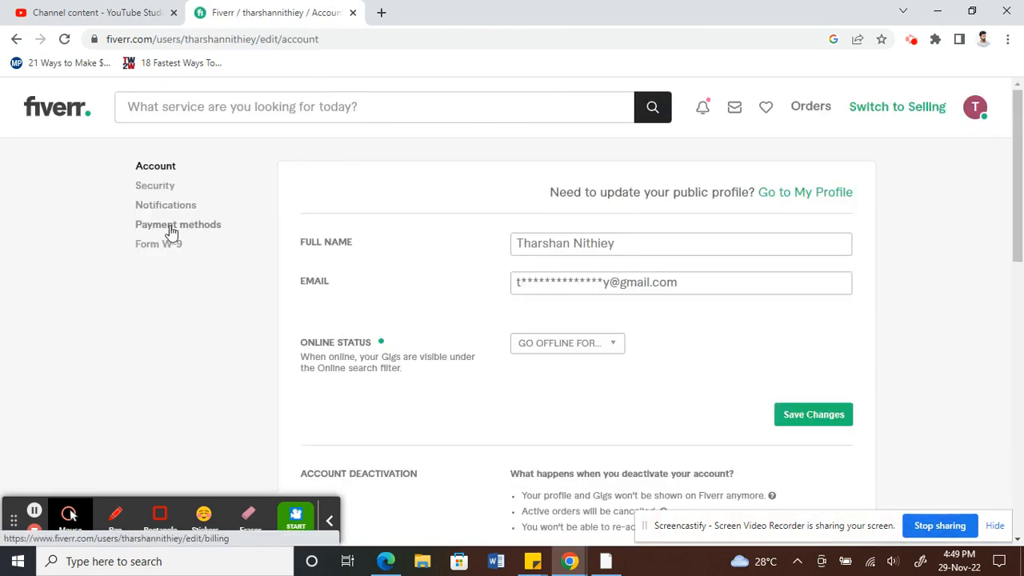
click(177, 224)
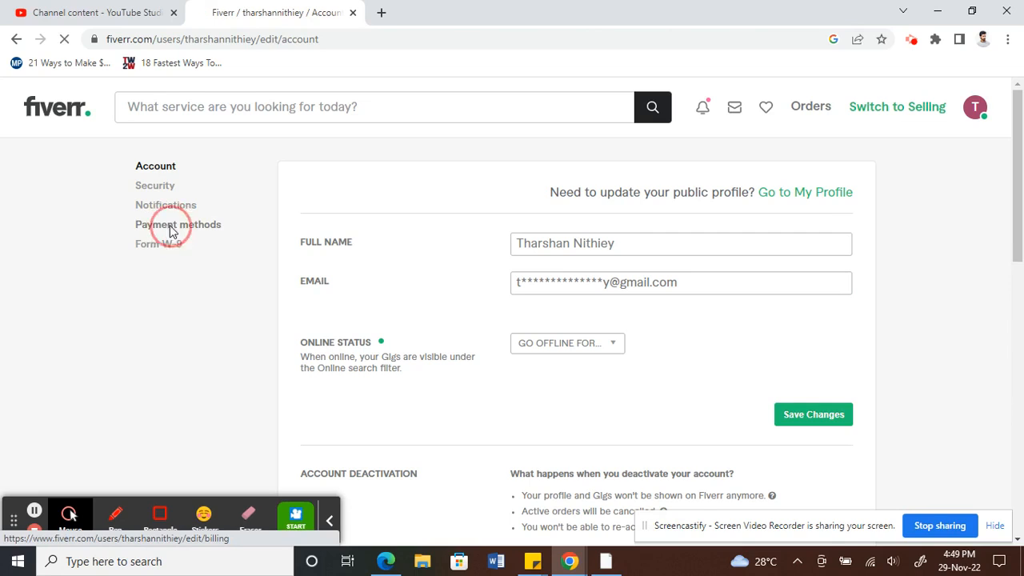
click(179, 224)
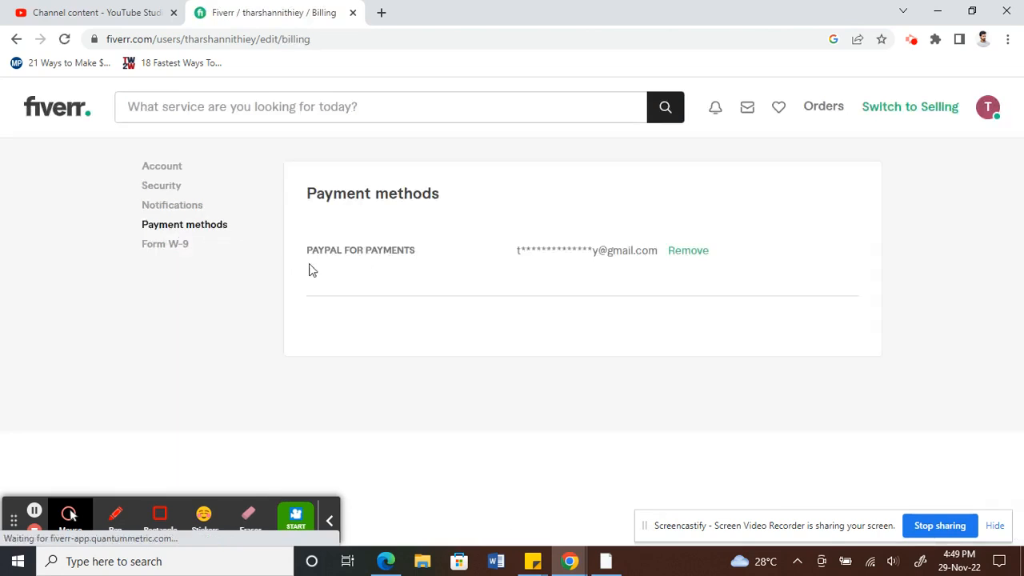
scroll(down, 3)
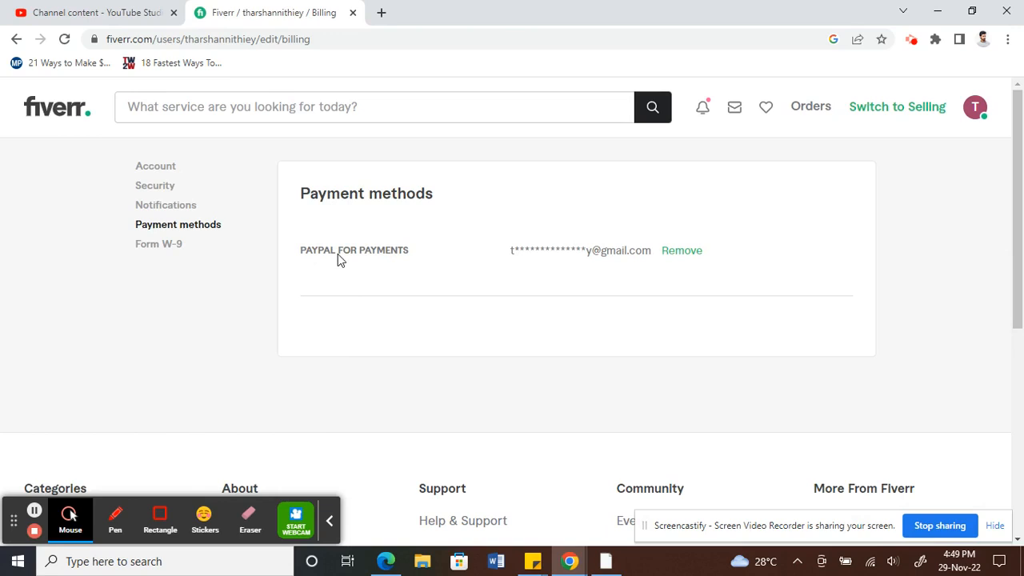
mouse_move(369, 253)
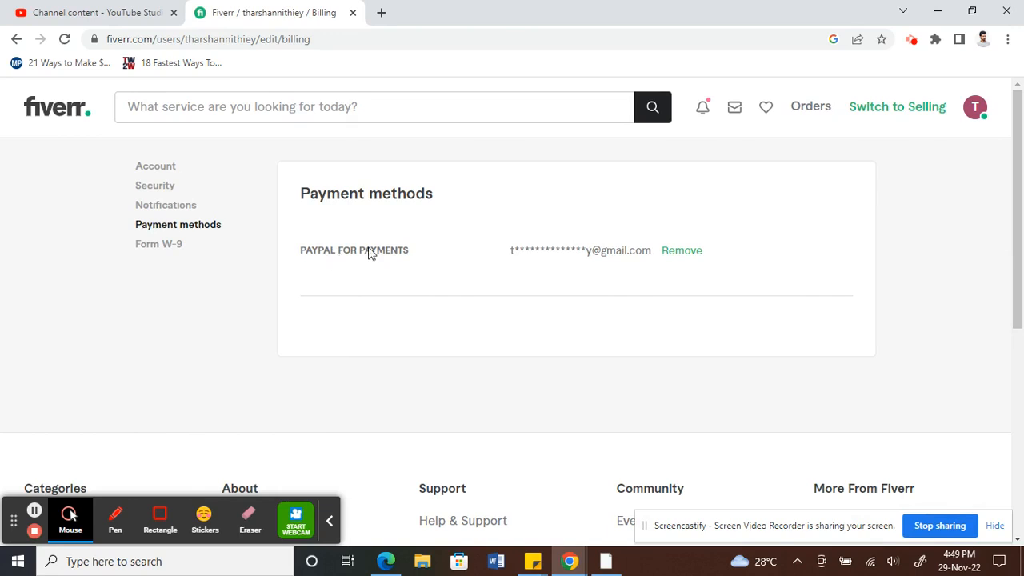
mouse_move(358, 346)
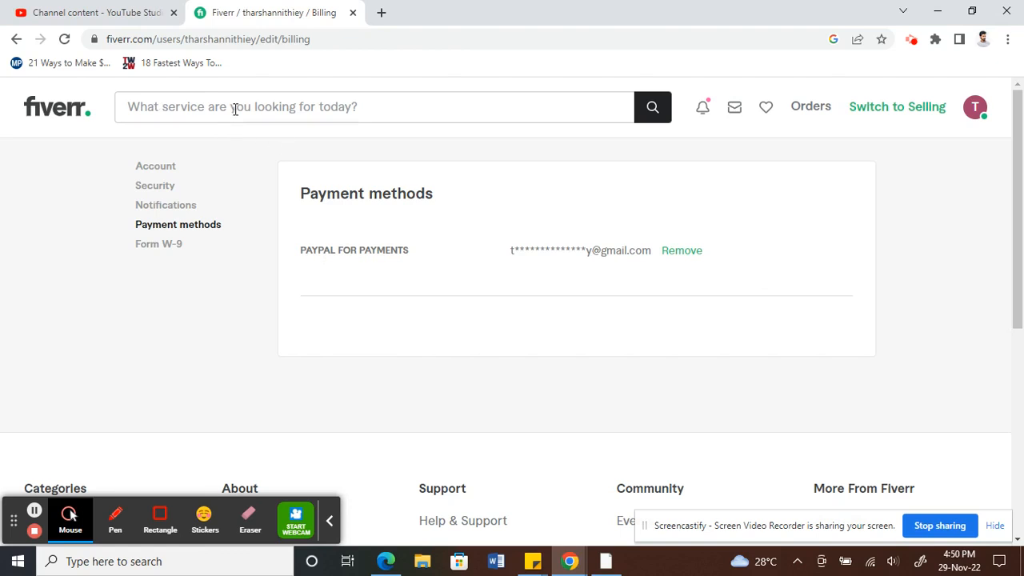
- Search 'promotion', choose the 'promote youtube' suggestion, and browse the 19,723 results
click(374, 107)
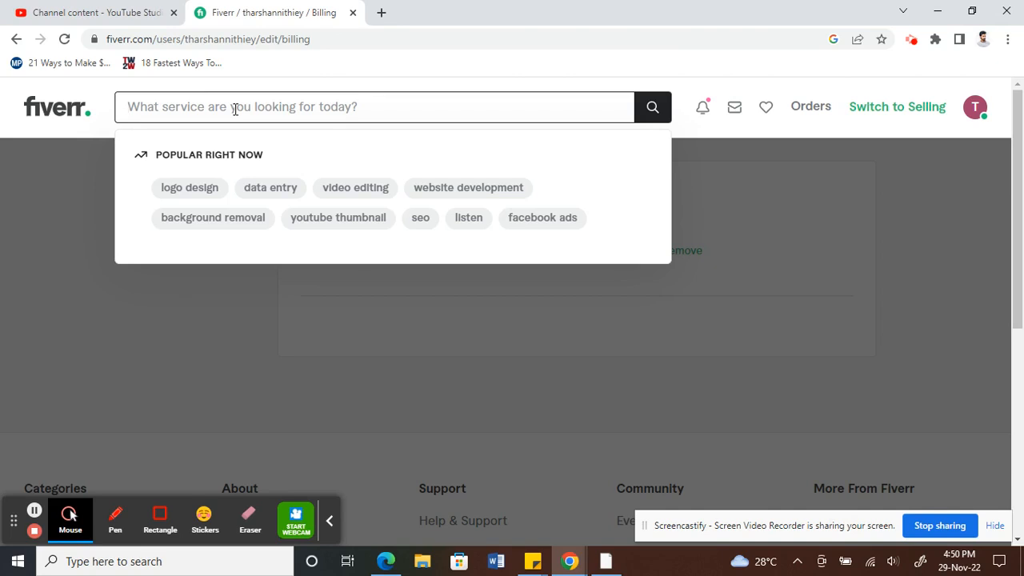
text(promotion)
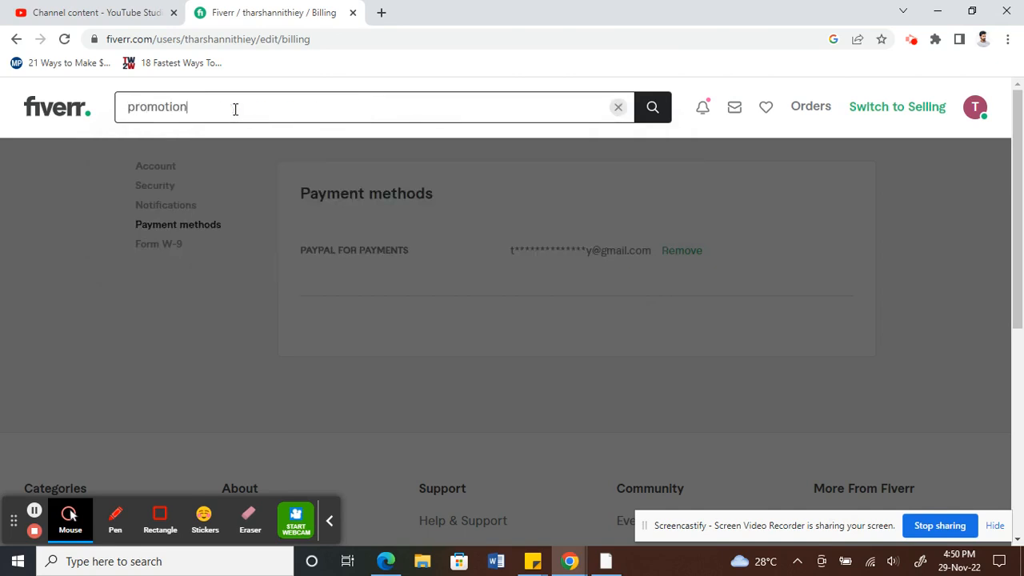
click(368, 106)
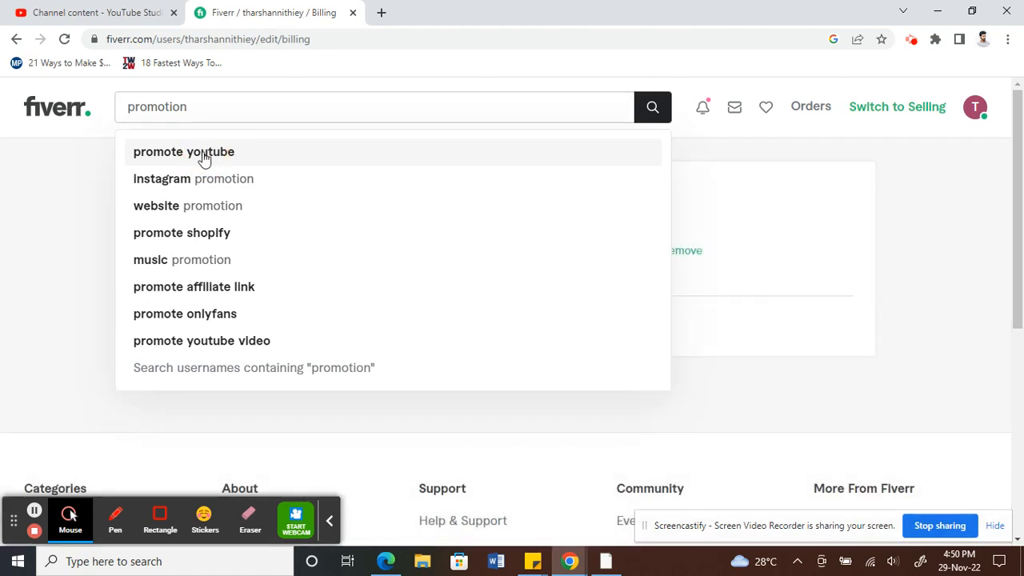
click(183, 151)
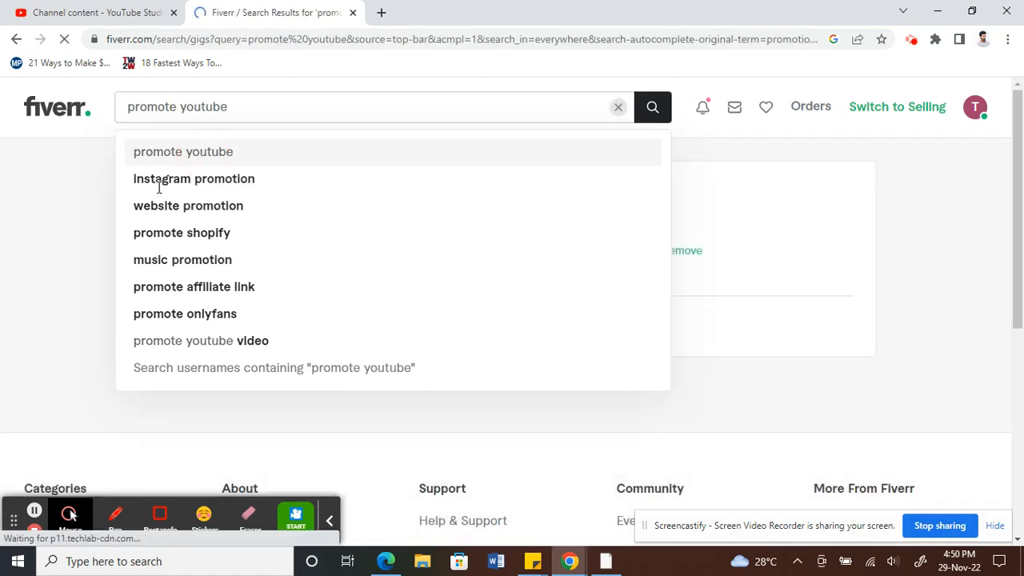
click(182, 151)
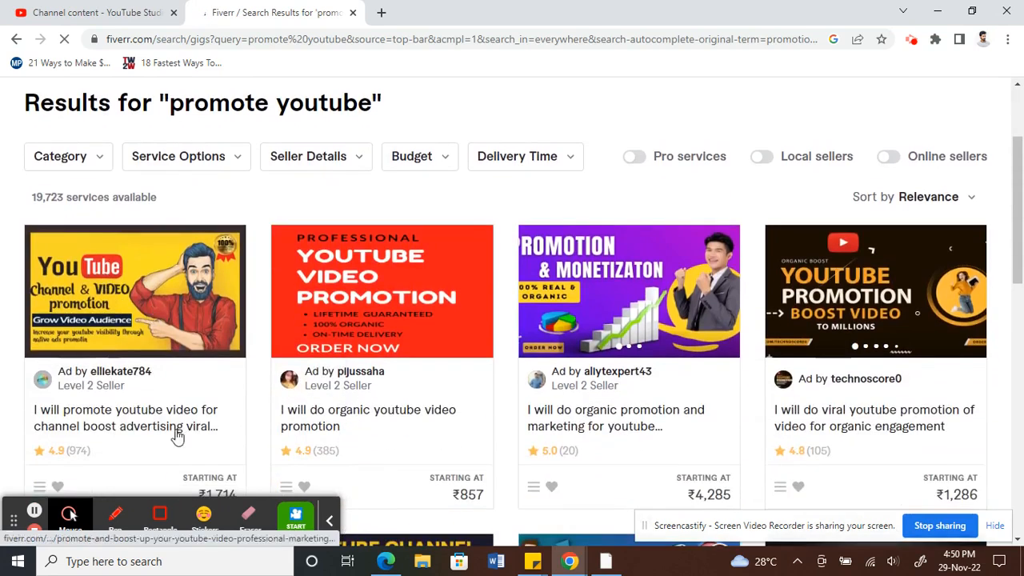
scroll(down, 3)
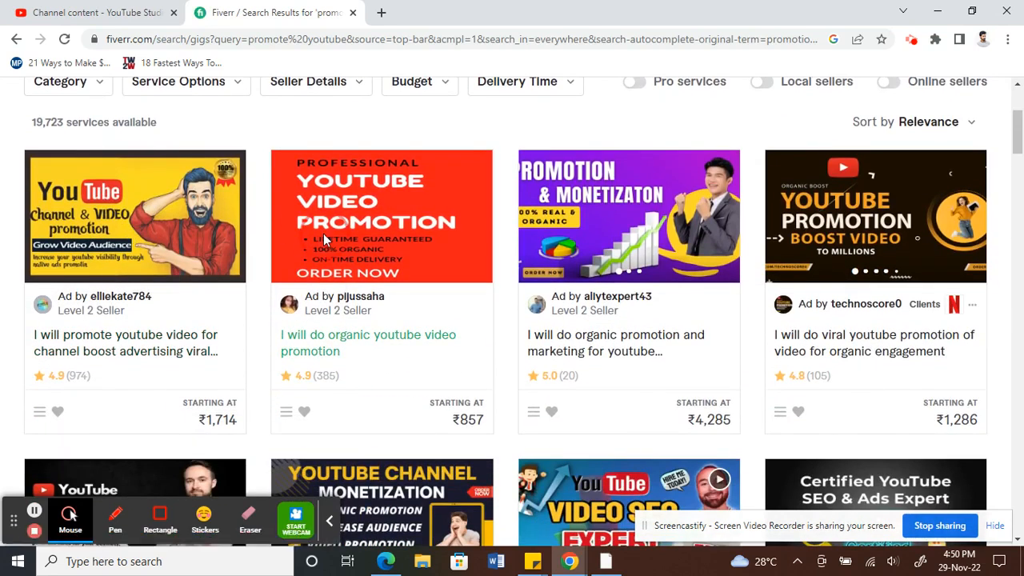
- Open the organic YouTube video promotion gig and continue with the Basic package
click(367, 343)
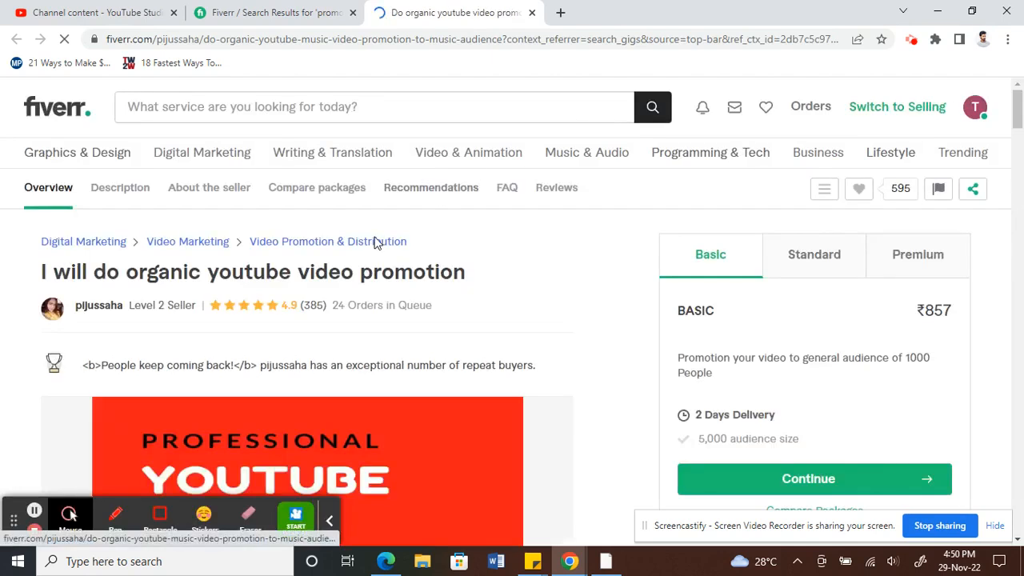
scroll(down, 3)
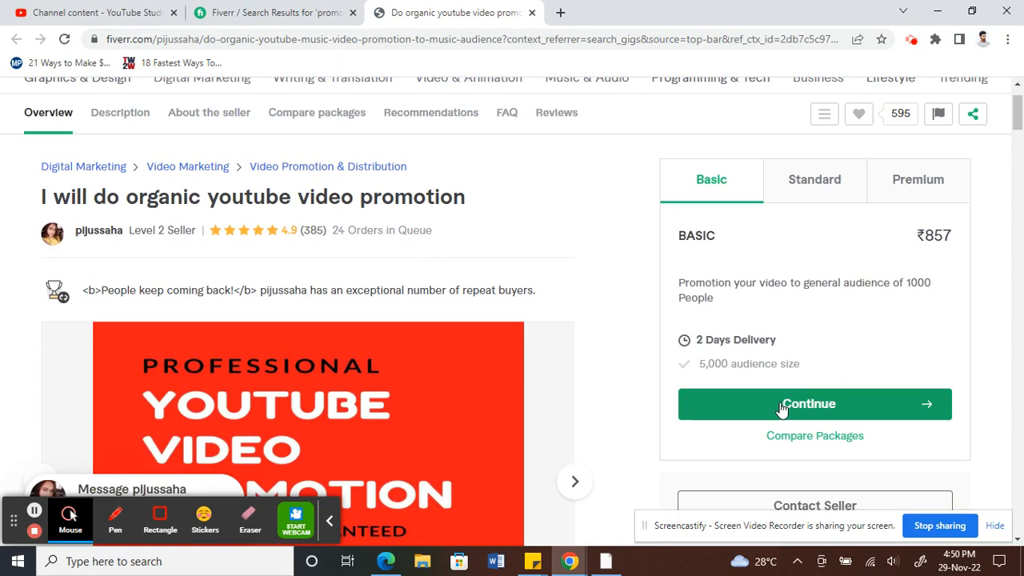
click(781, 408)
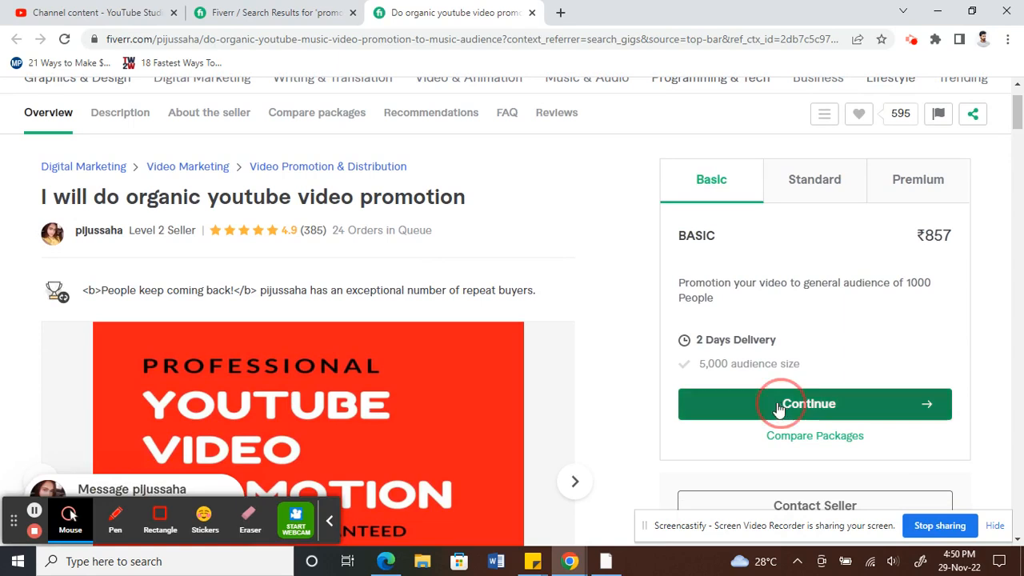
click(809, 403)
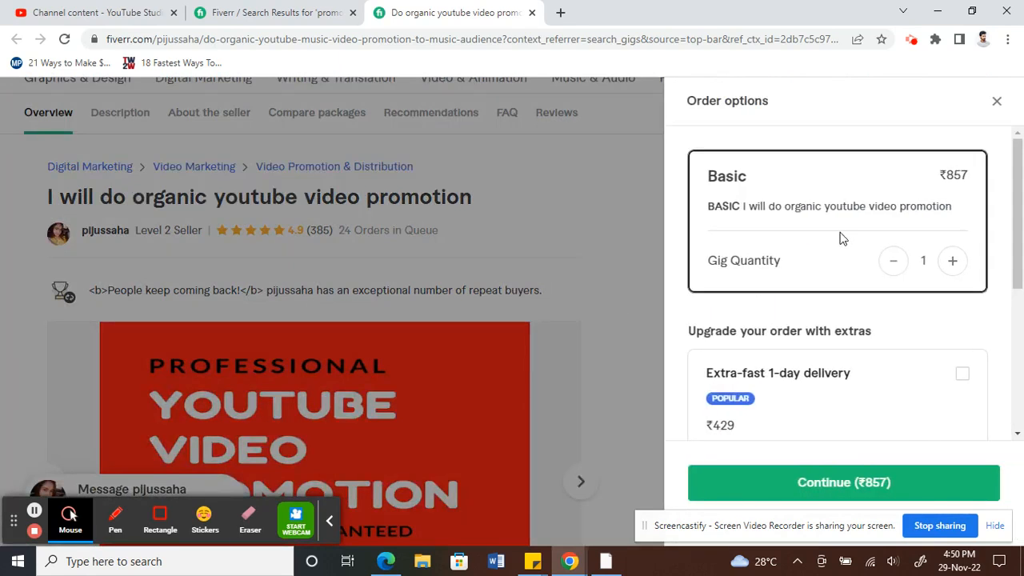
- Continue the ₹857 single order to the ₹1,075.34 secure checkout
scroll(down, 3)
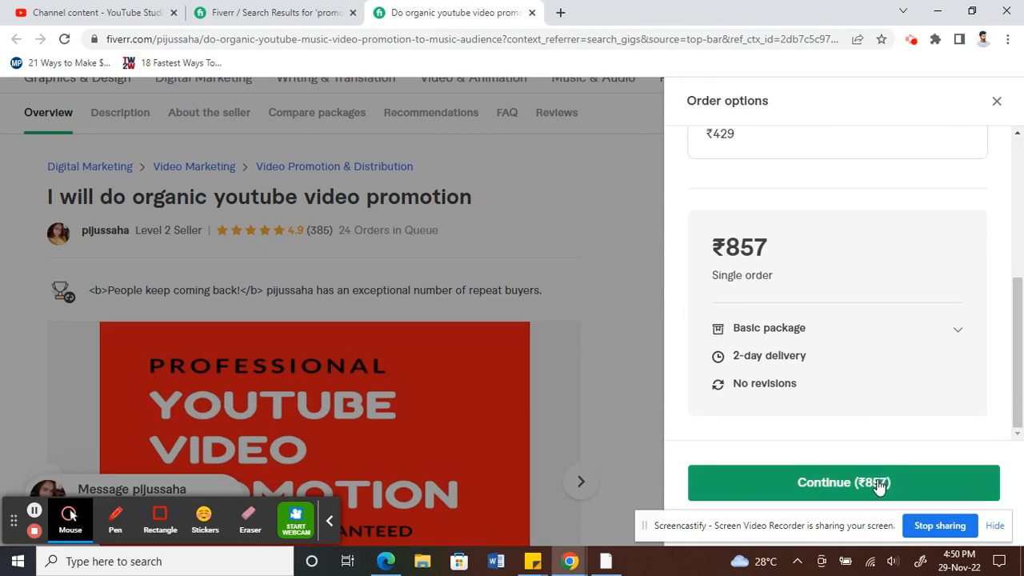
click(843, 482)
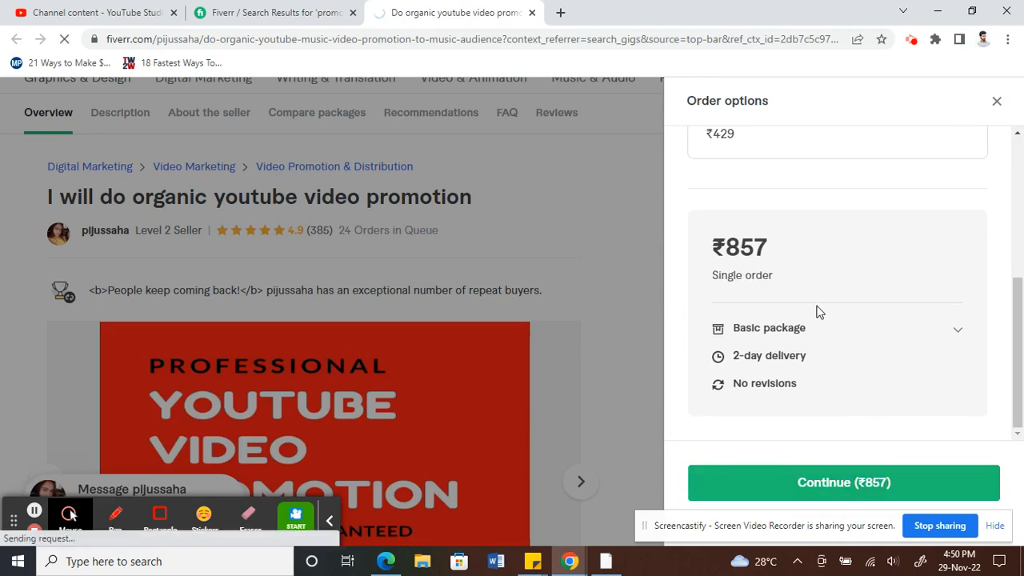
click(843, 481)
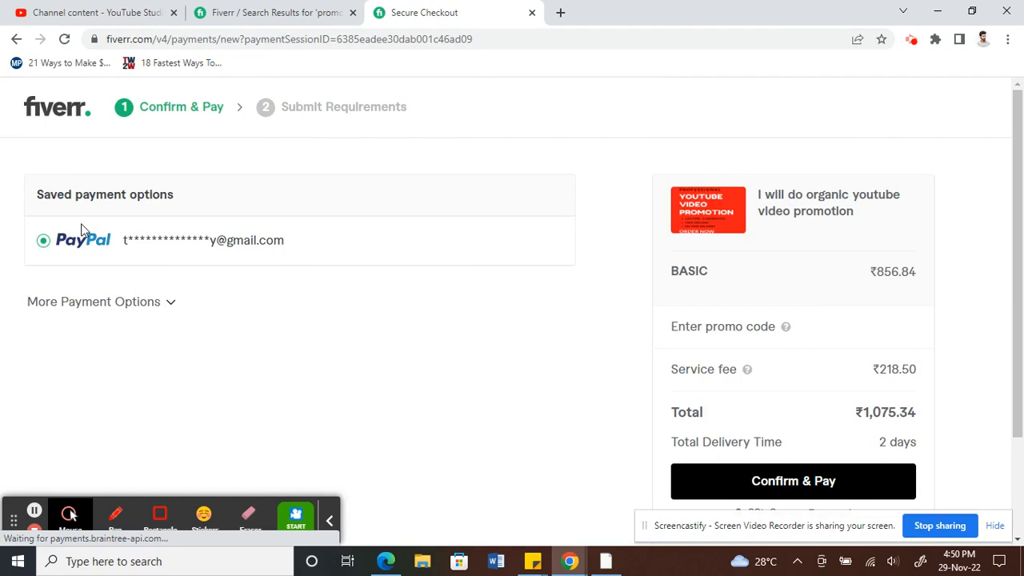
- Expand More Payment Options and select PayPal as the new payment method
click(93, 302)
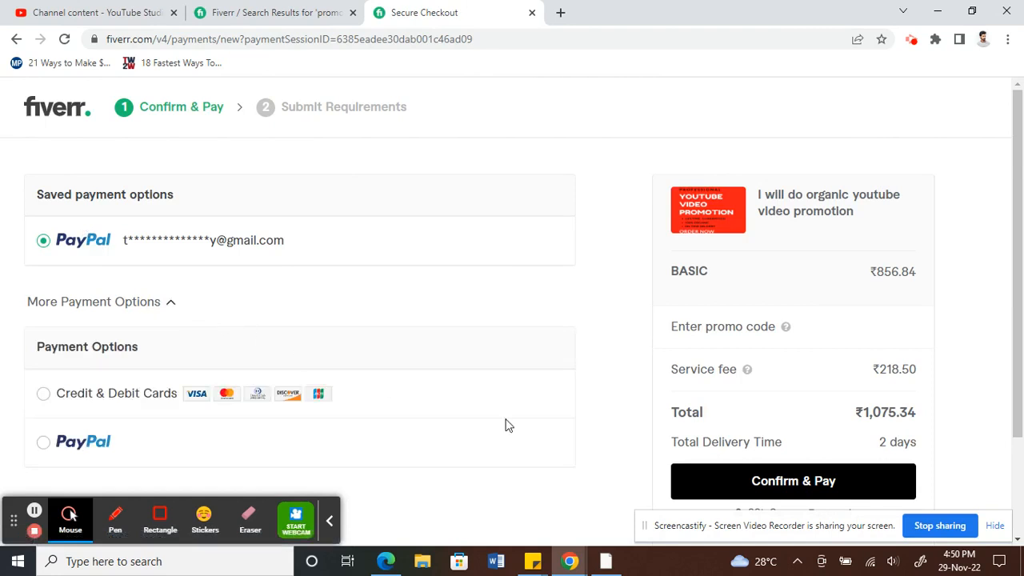
scroll(down, 3)
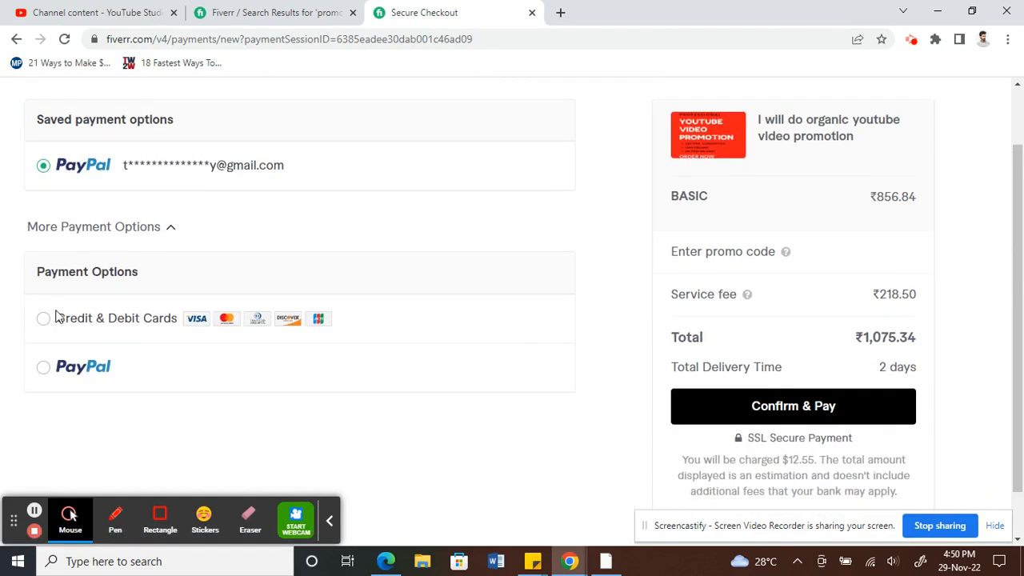
mouse_move(144, 280)
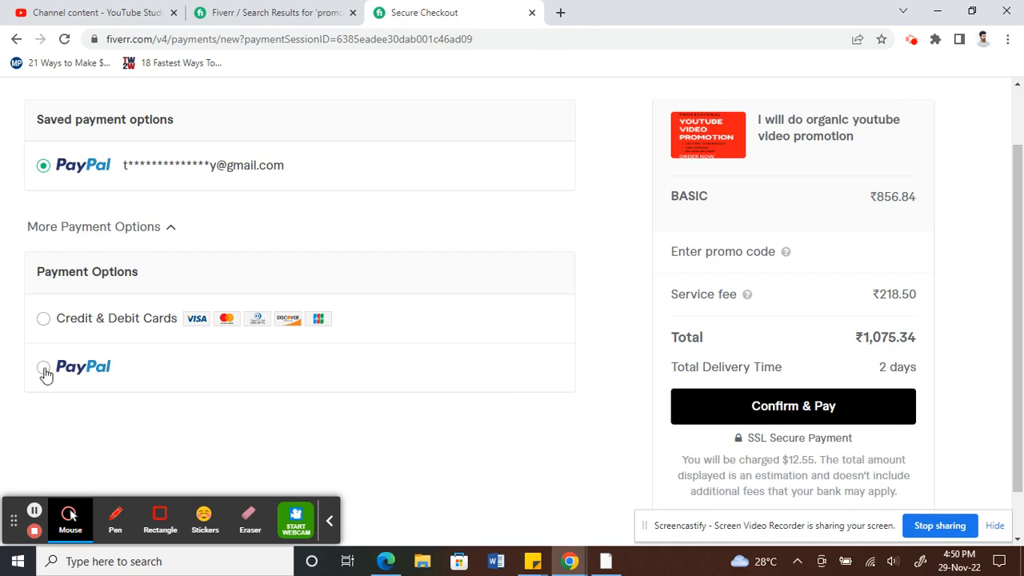
click(43, 367)
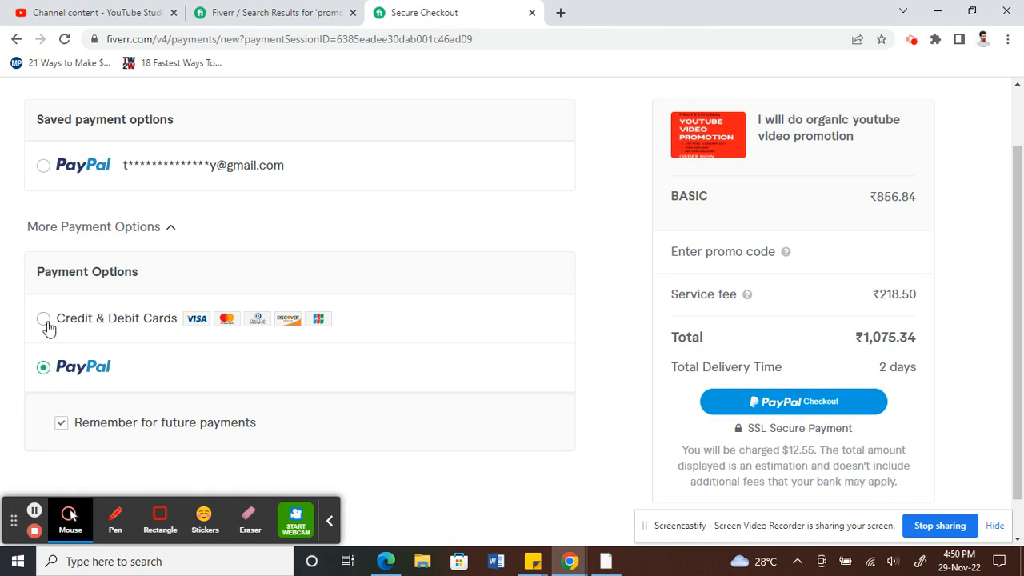
- Switch checkout to Credit & Debit Cards, then return to the search results tab
click(43, 318)
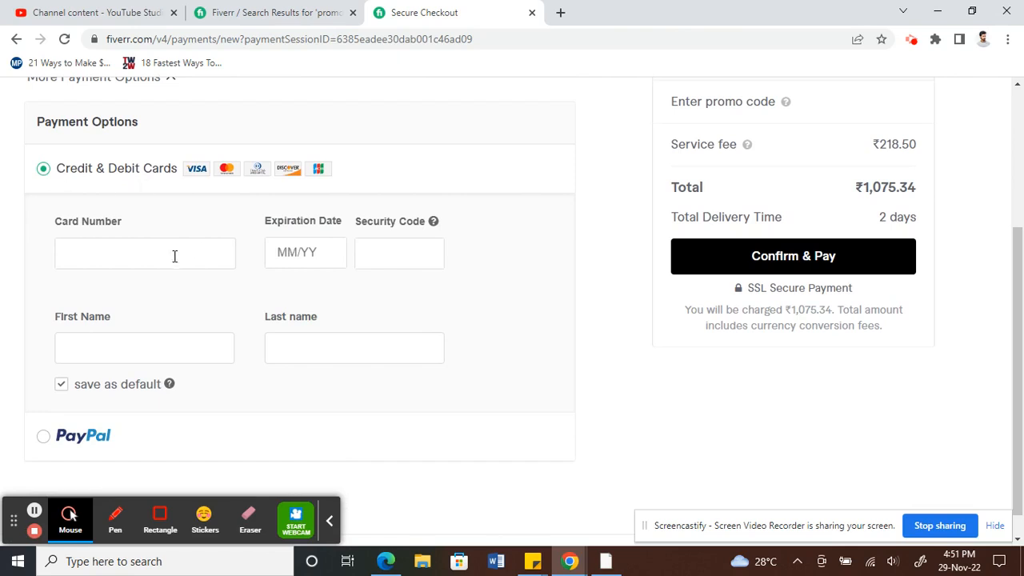
mouse_move(125, 400)
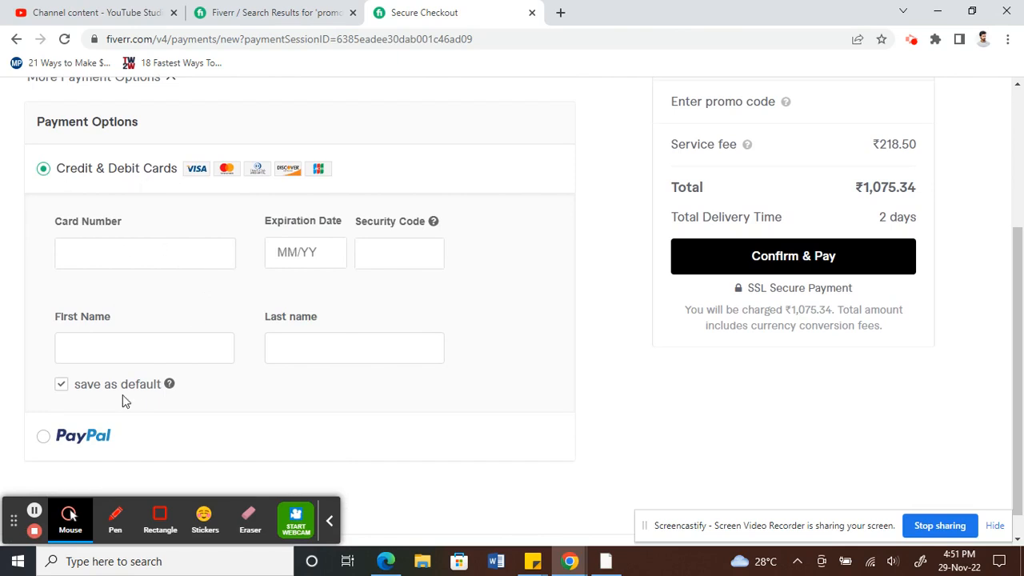
mouse_move(152, 386)
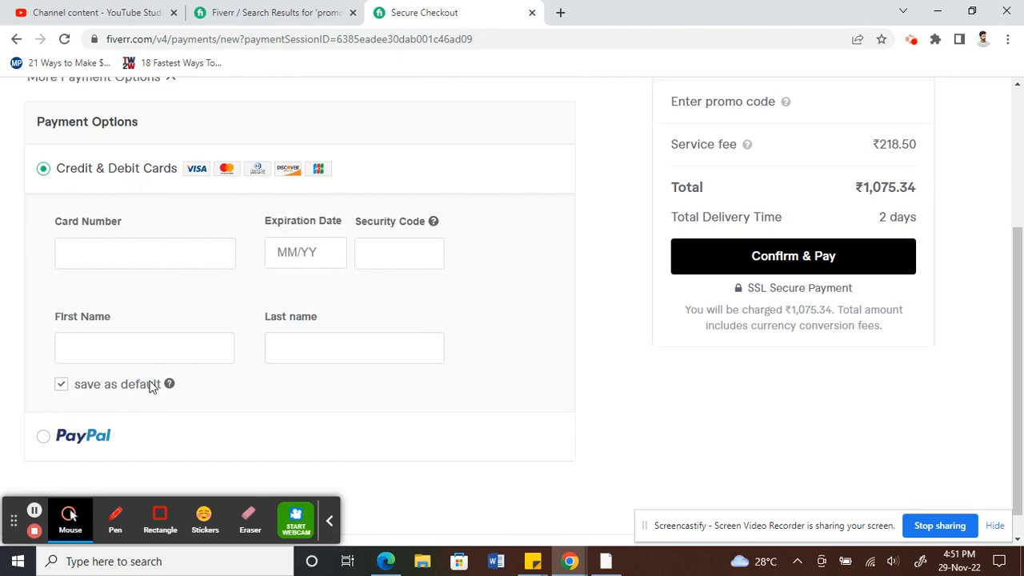
click(276, 12)
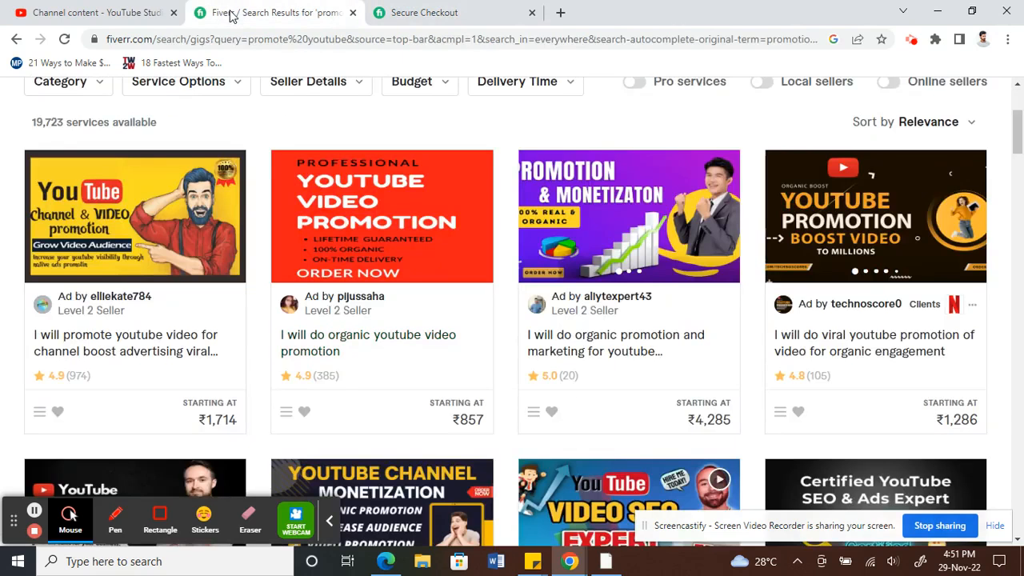
- Return to account Payment methods, still listing the linked PayPal account
scroll(up, 3)
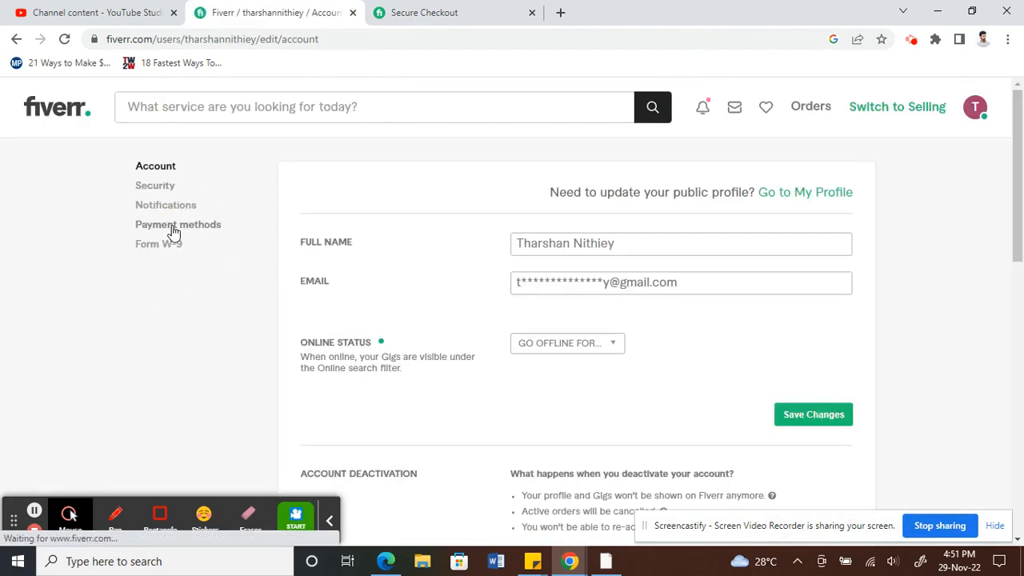
click(178, 224)
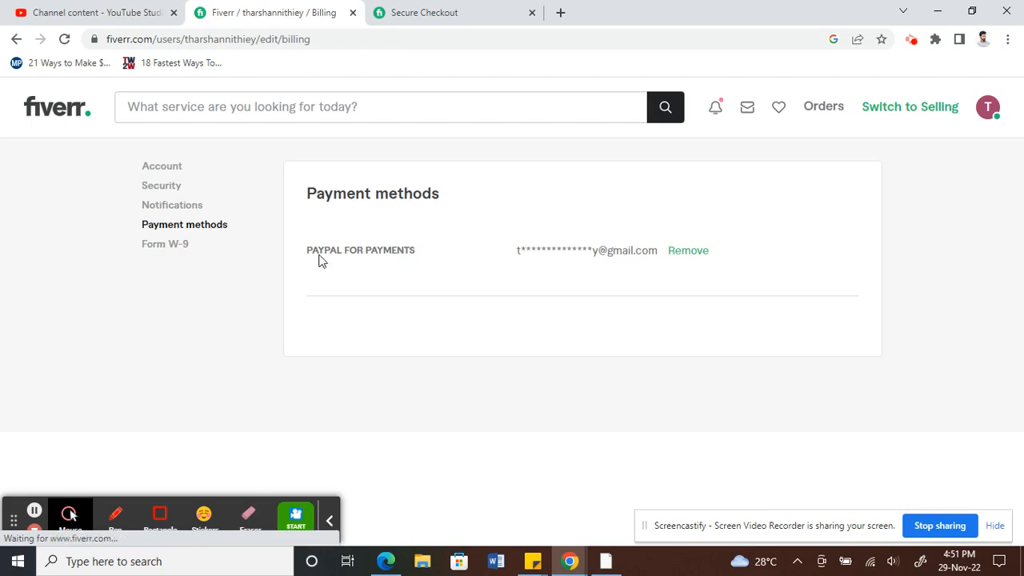
scroll(down, 3)
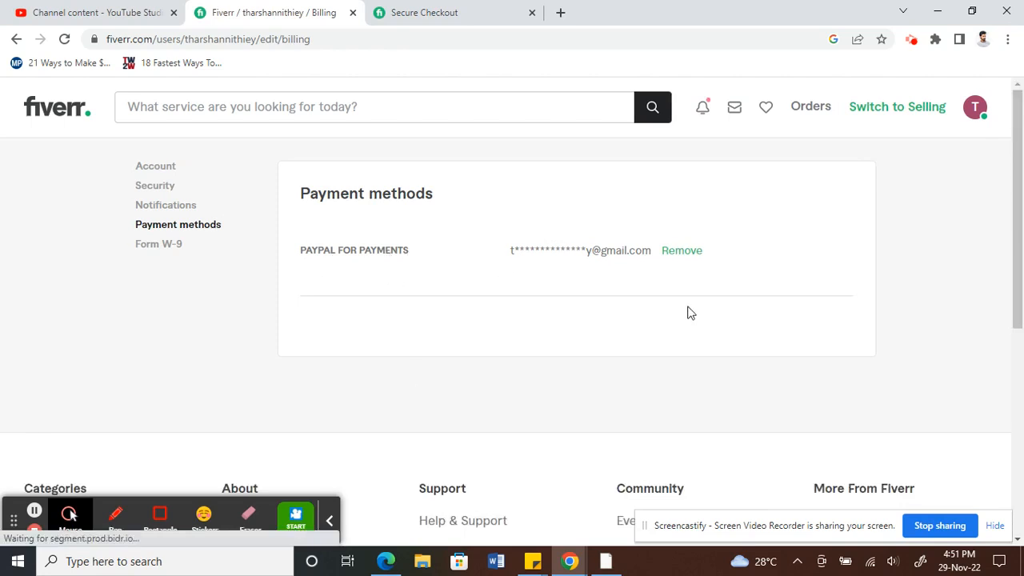
mouse_move(60, 269)
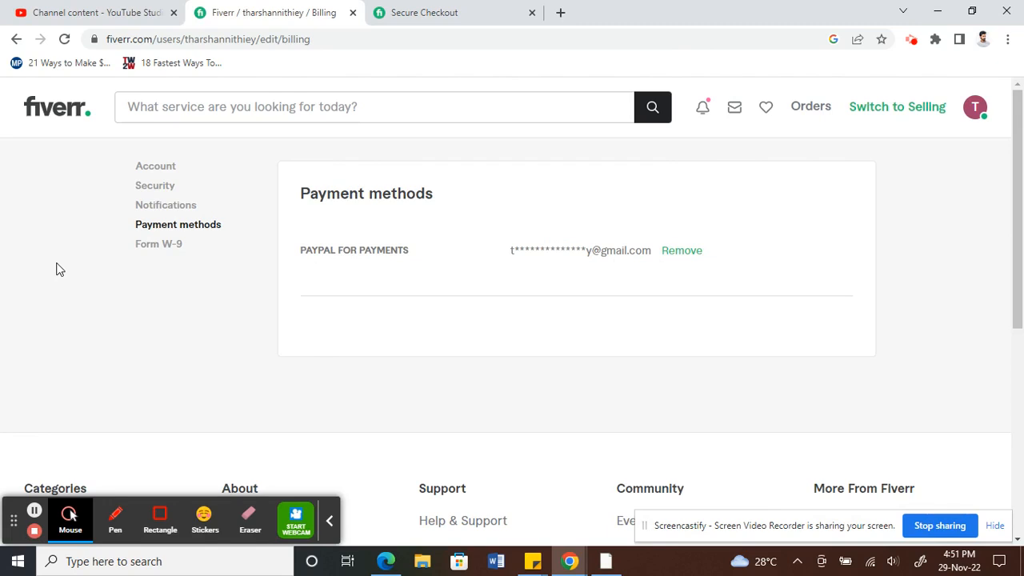
mouse_move(35, 532)
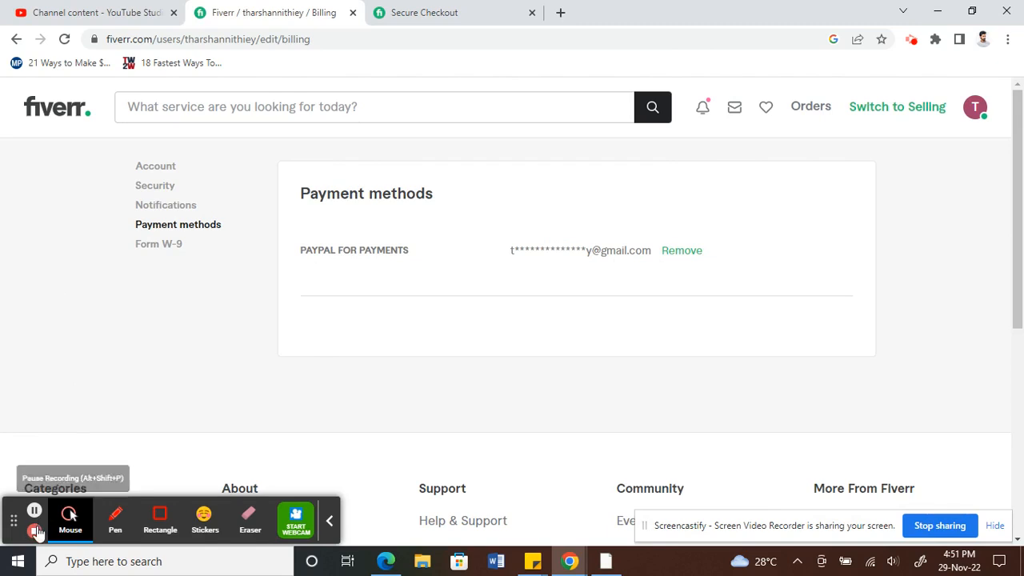